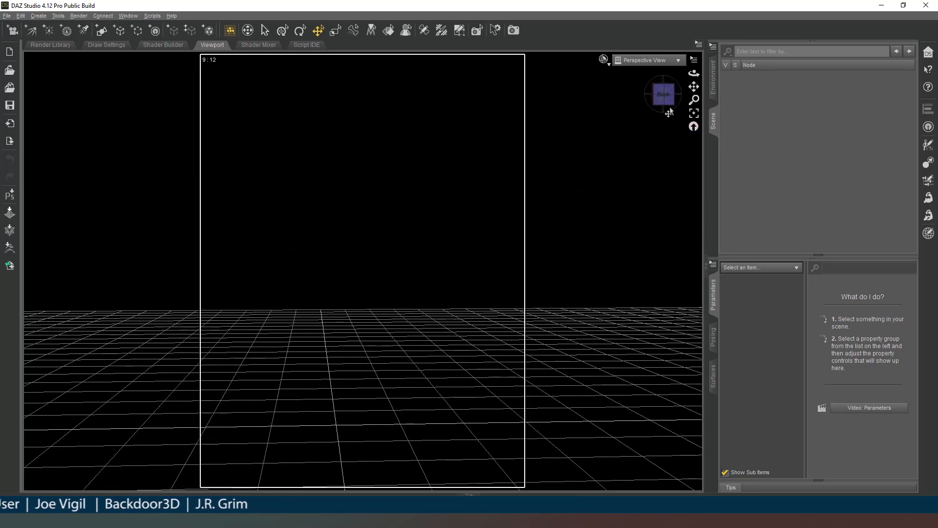
mouse_move(694, 126)
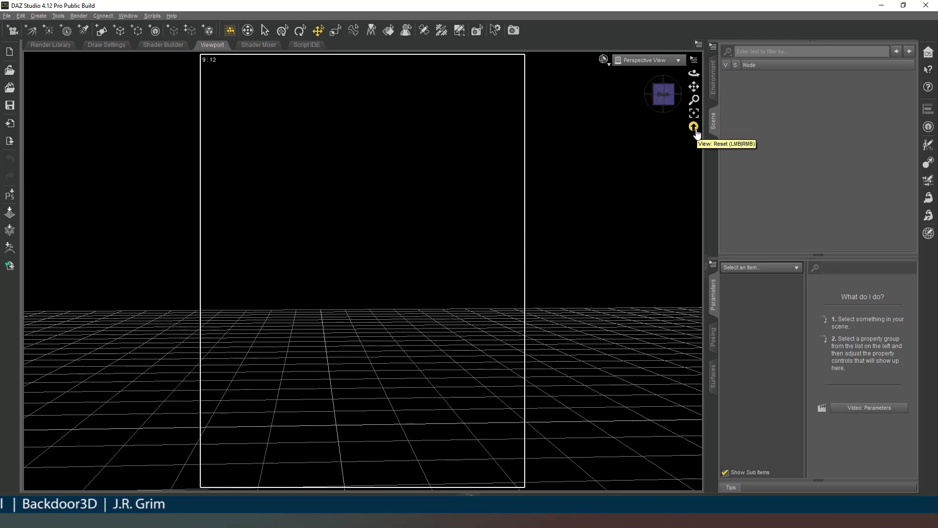
Reset the perspective view to its default vantage over the ground grid.
click(694, 126)
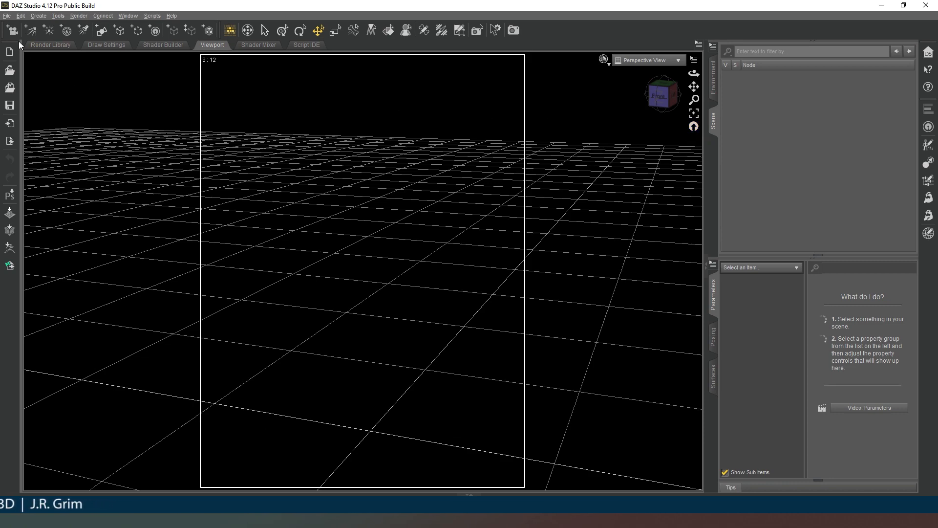
mouse_move(538, 189)
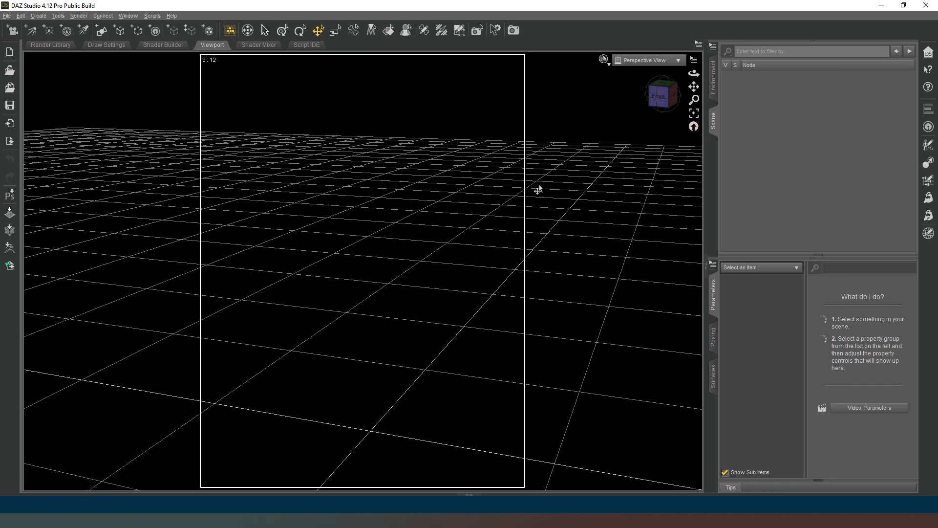
mouse_move(438, 267)
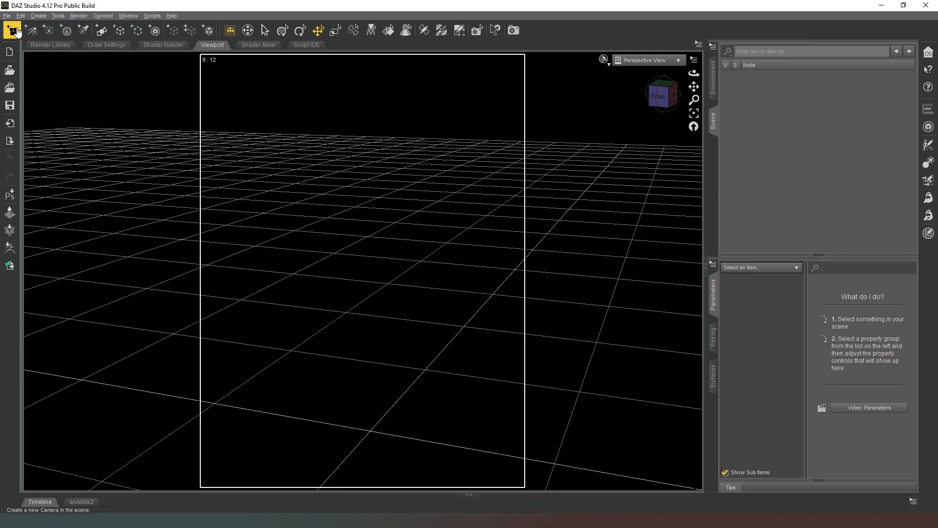
Create a camera named 'Default View' with Apply Default Settings.
click(11, 30)
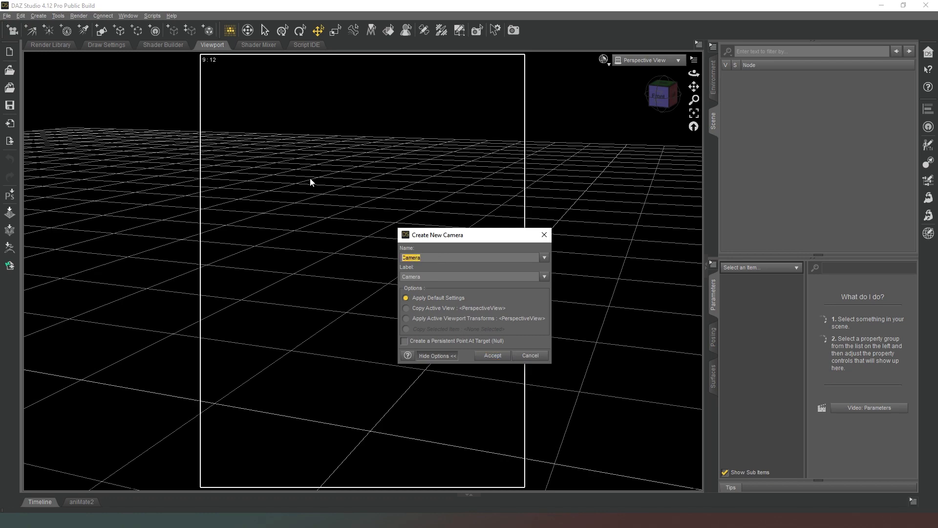
text(Default View)
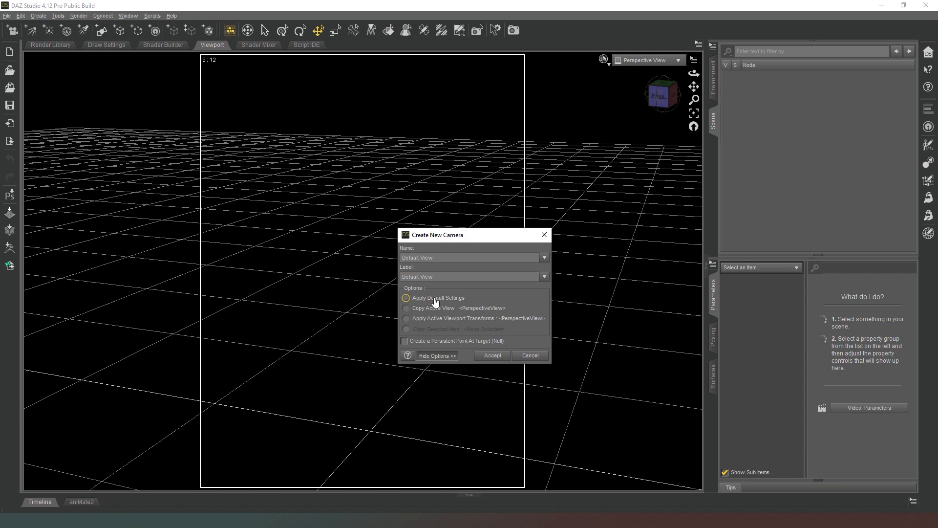
click(406, 298)
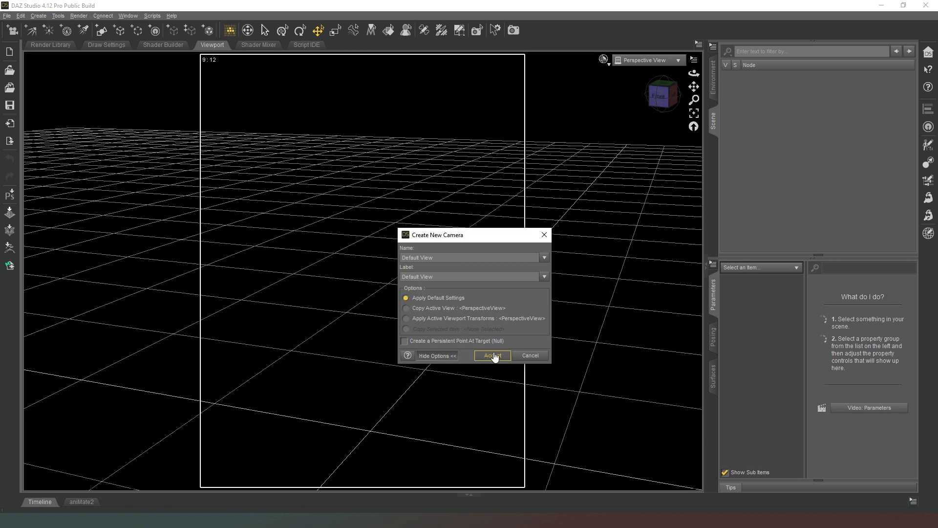
click(491, 355)
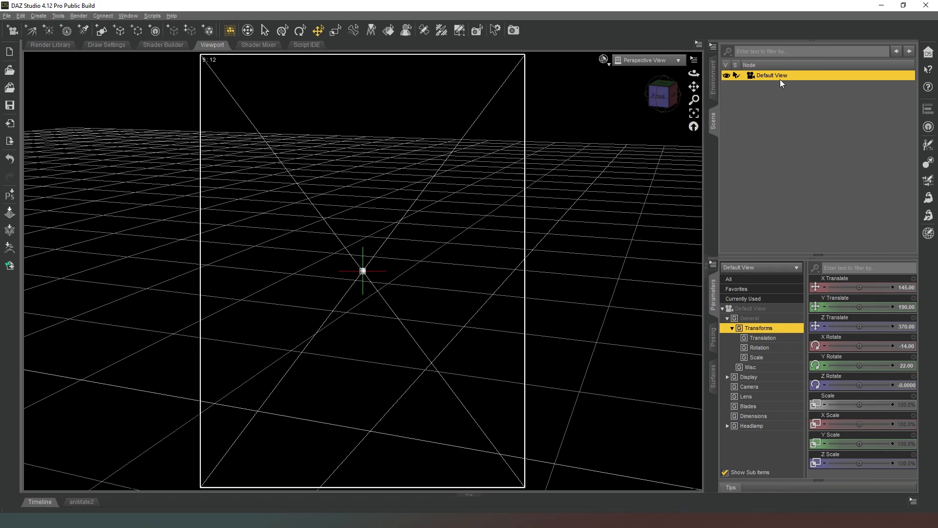
Switch the viewport to look through the Default View camera.
click(646, 60)
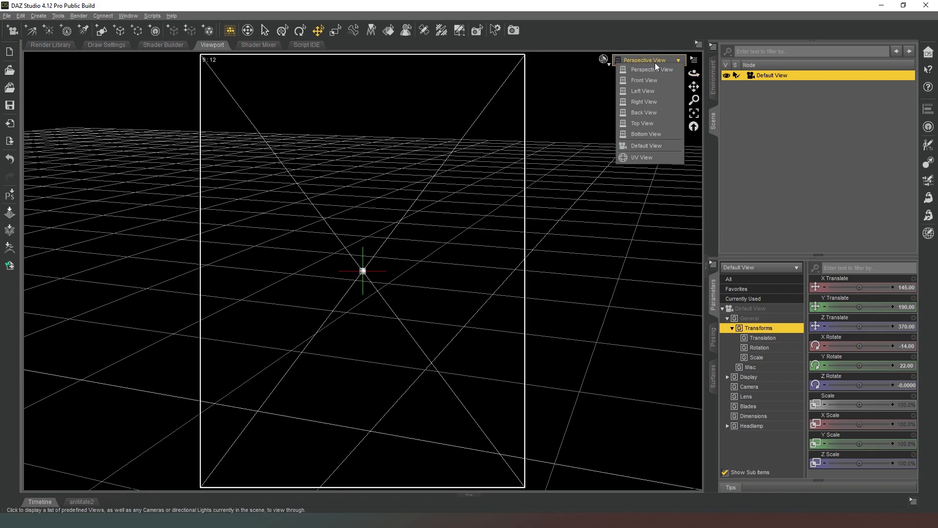
click(646, 145)
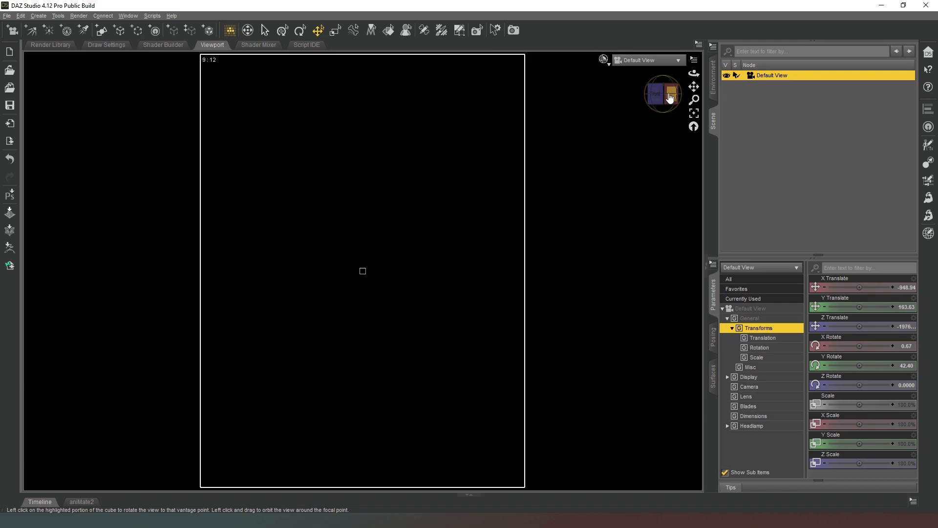
Orbit the Default View camera to look down at the ground grid.
drag(663, 94, 658, 100)
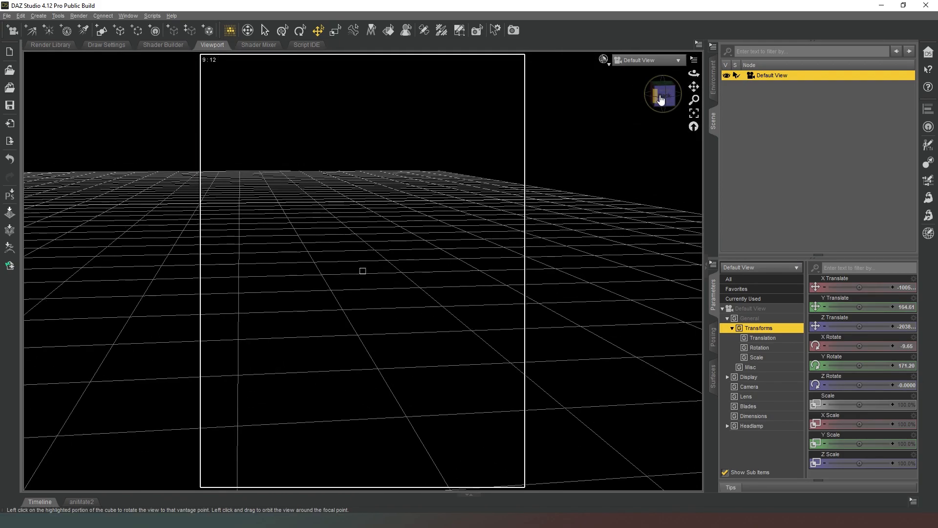
drag(661, 95, 664, 105)
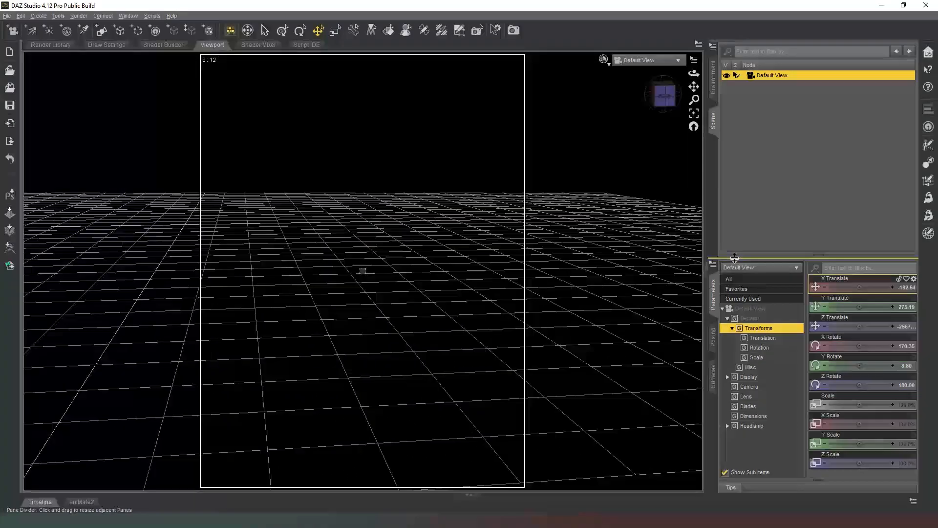
drag(868, 287, 906, 287)
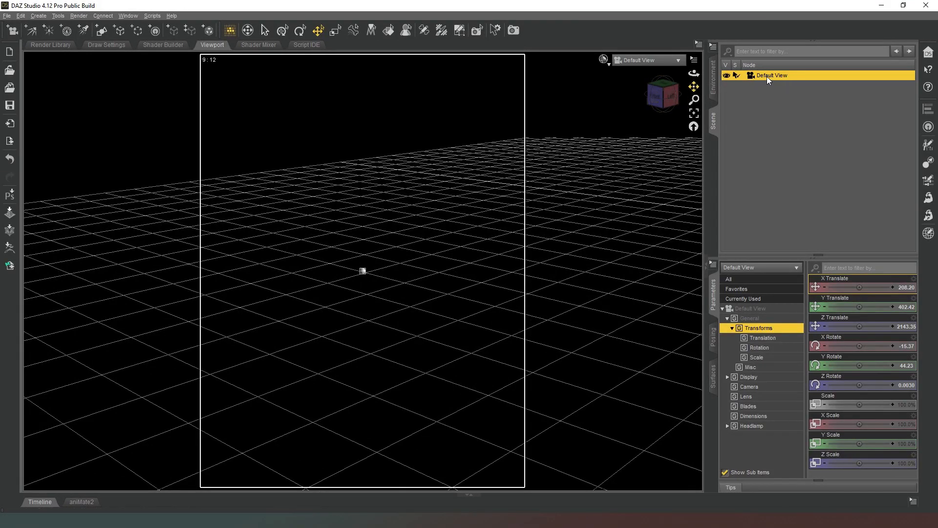
mouse_move(650, 94)
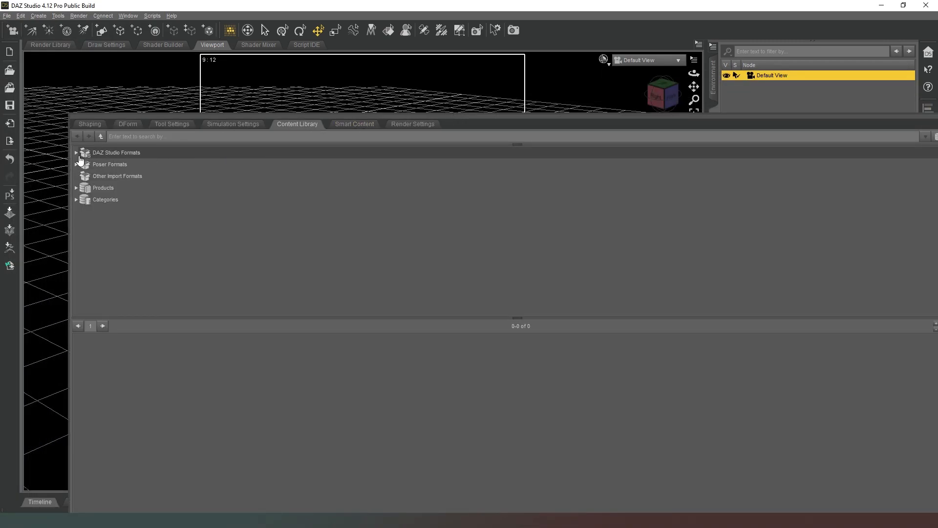
Expand DAZ Studio Formats and My Library, collapsing AA_Desire Stuff and AA_Deeper Characters.
click(77, 153)
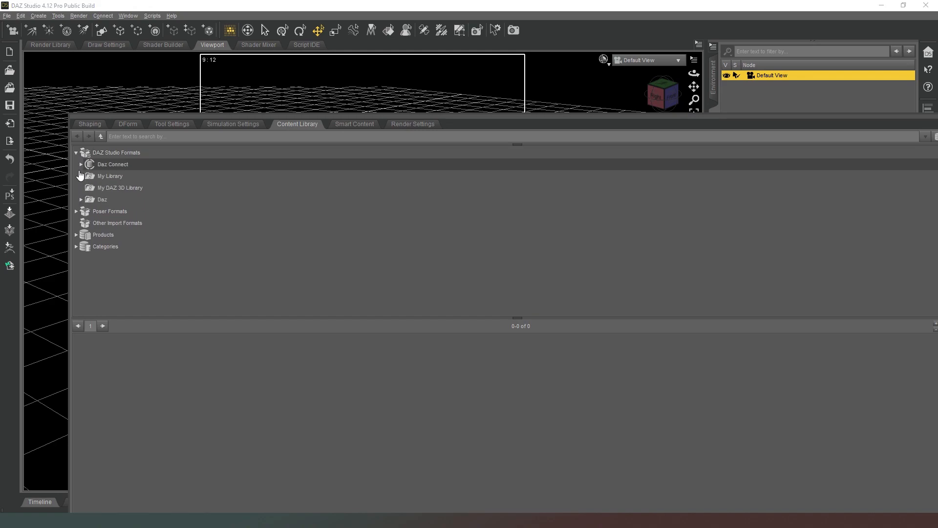
click(80, 176)
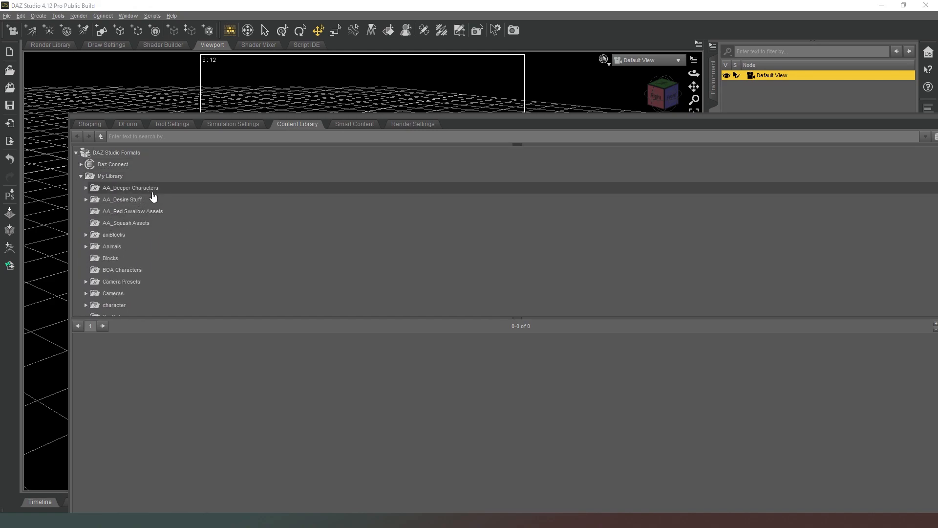
mouse_move(115, 222)
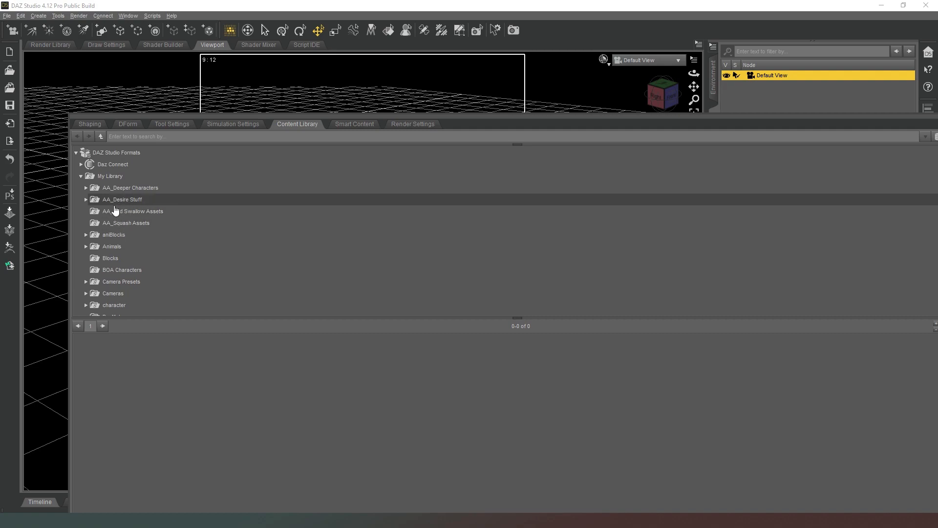
click(86, 200)
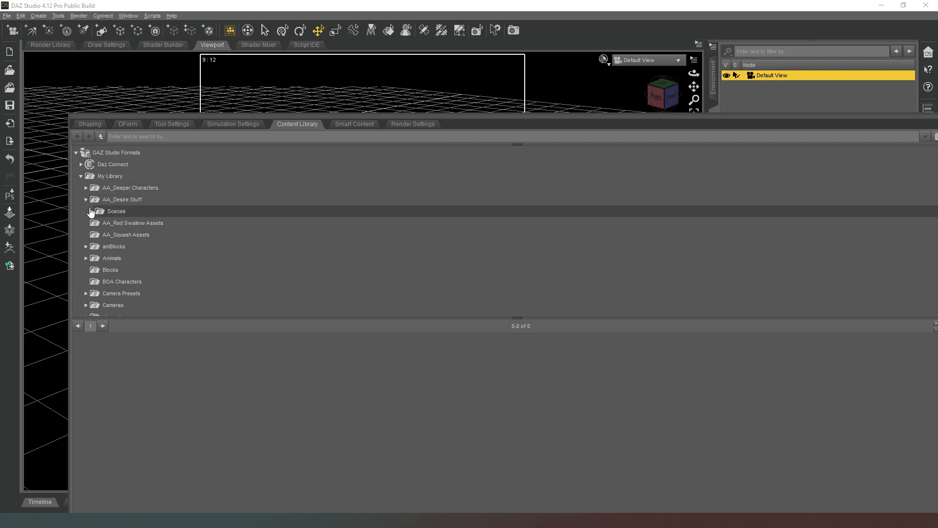
click(86, 187)
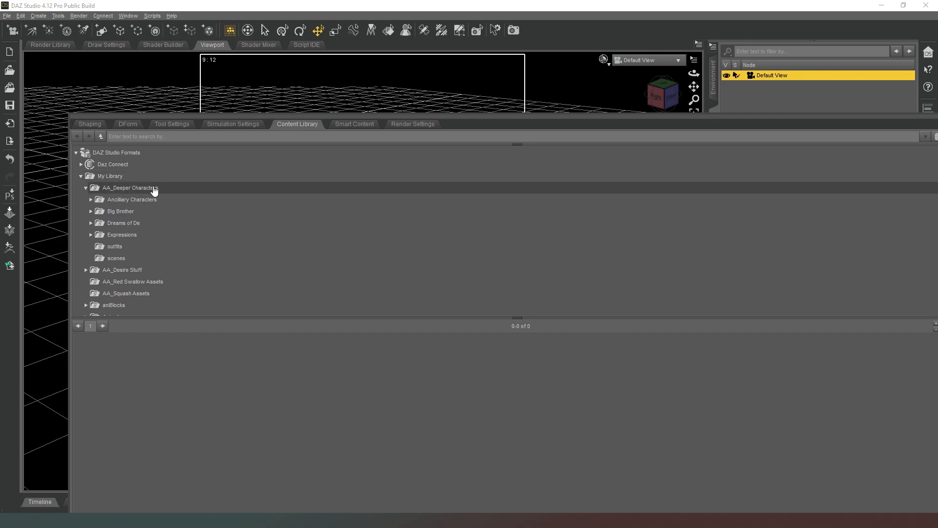
mouse_move(166, 226)
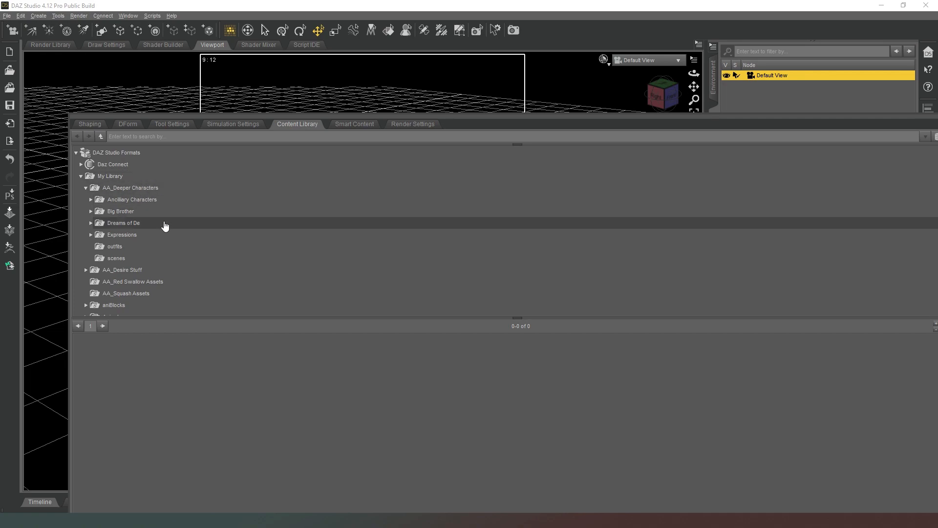
mouse_move(138, 249)
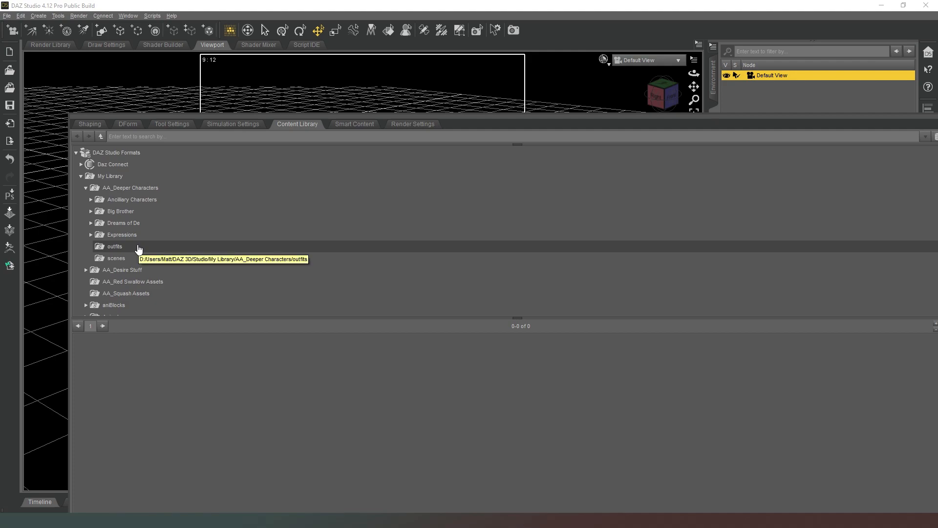
mouse_move(142, 258)
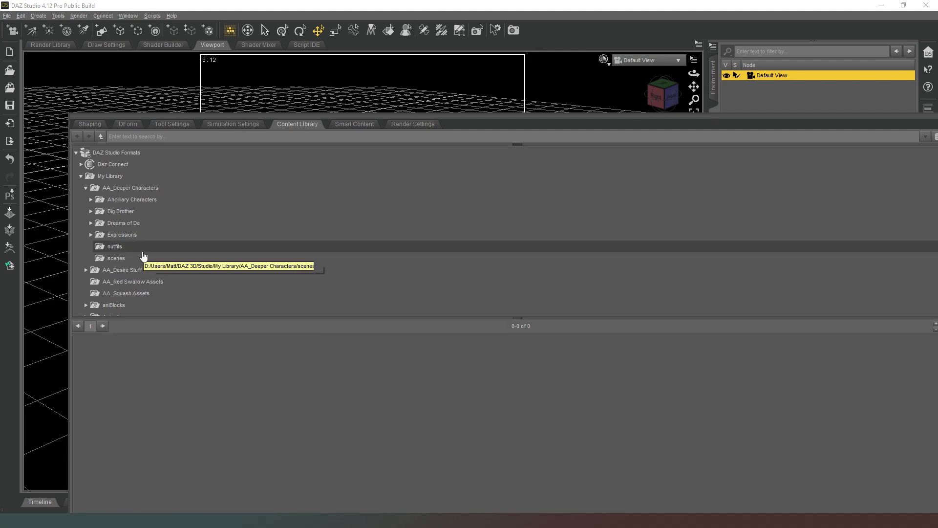
mouse_move(303, 262)
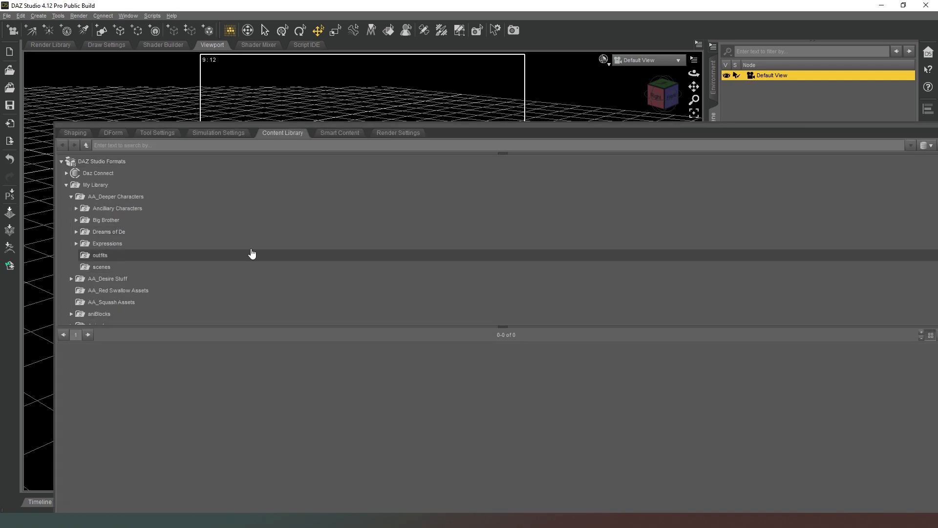
mouse_move(286, 198)
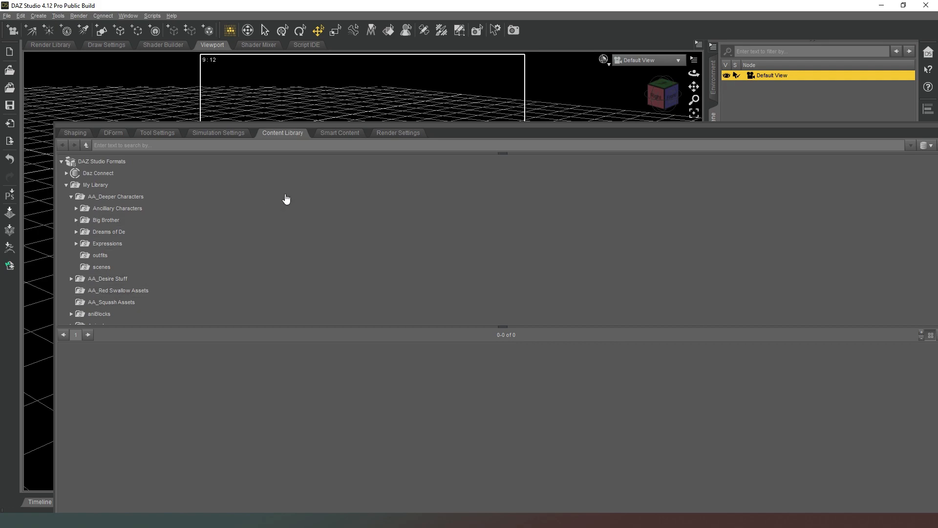
mouse_move(392, 267)
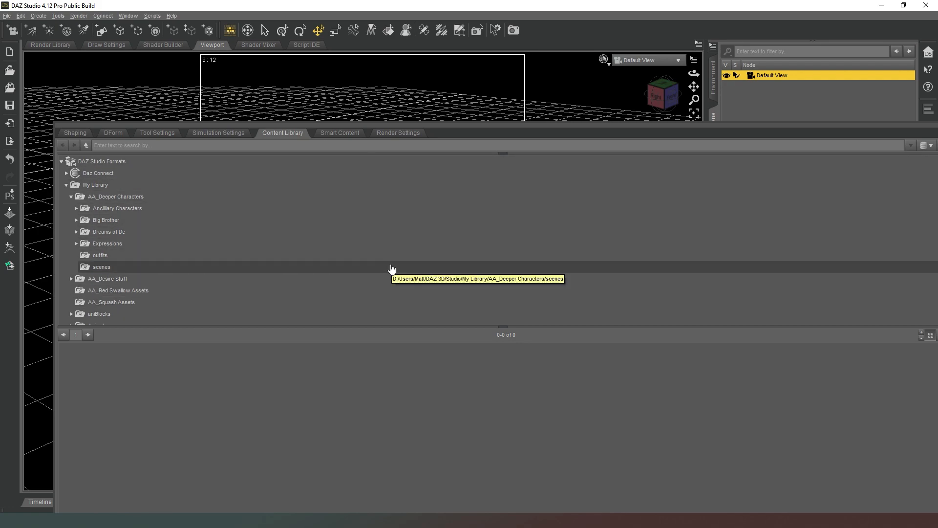
mouse_move(186, 235)
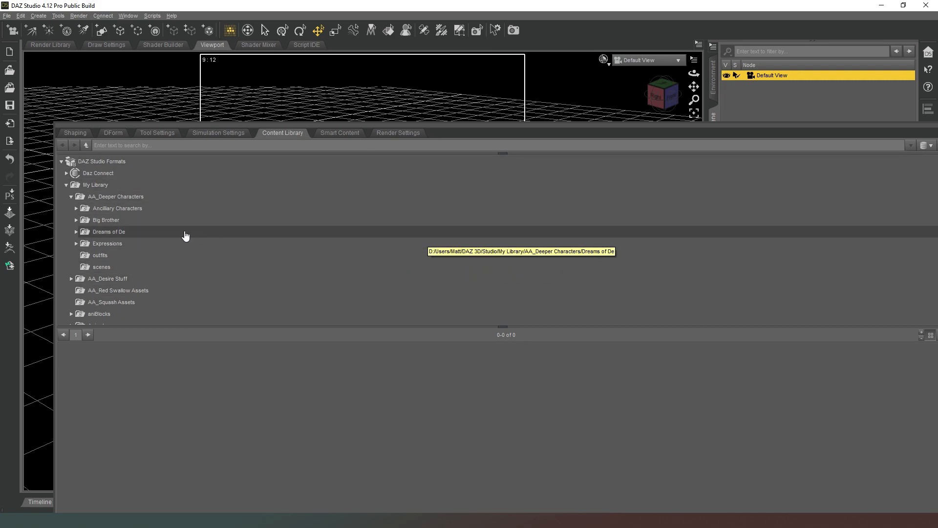
mouse_move(226, 299)
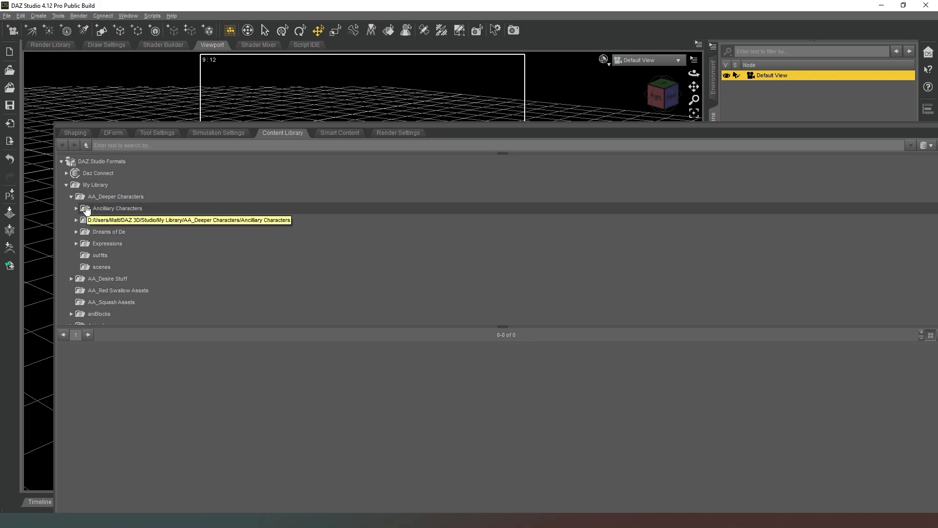
click(70, 197)
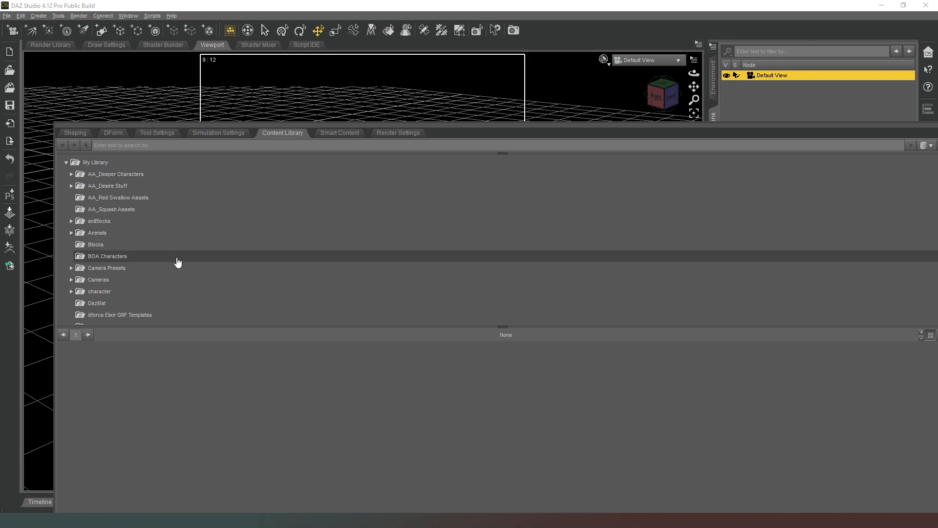
Orbit the Default View camera to a lower side angle across the grid.
scroll(down, 3)
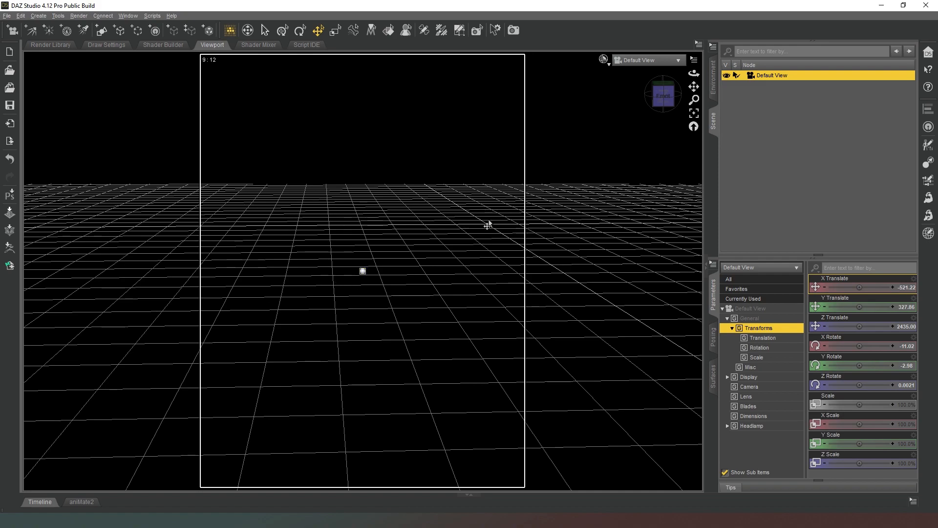
mouse_move(465, 281)
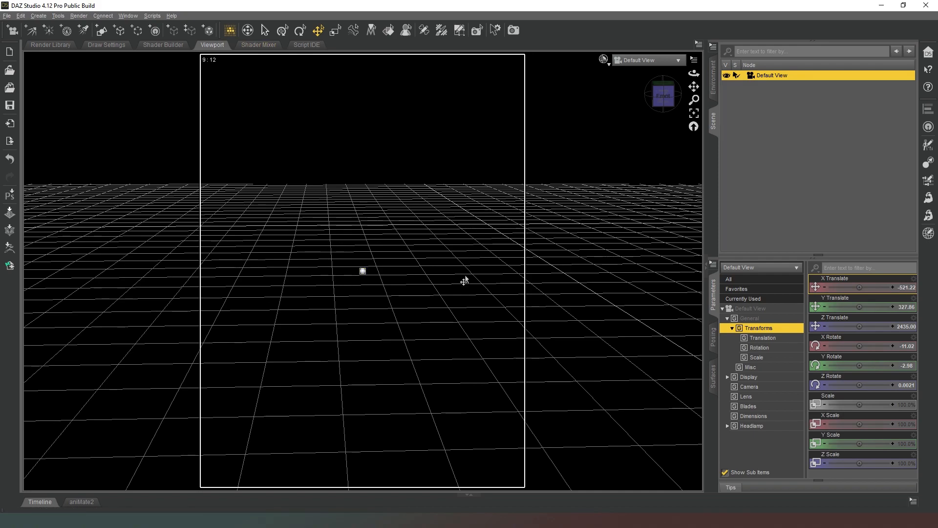
mouse_move(464, 296)
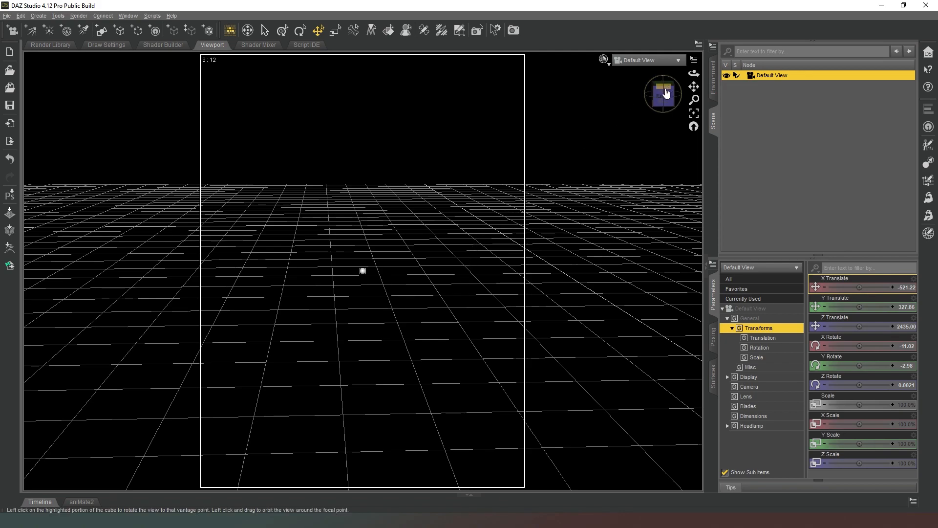
mouse_move(665, 92)
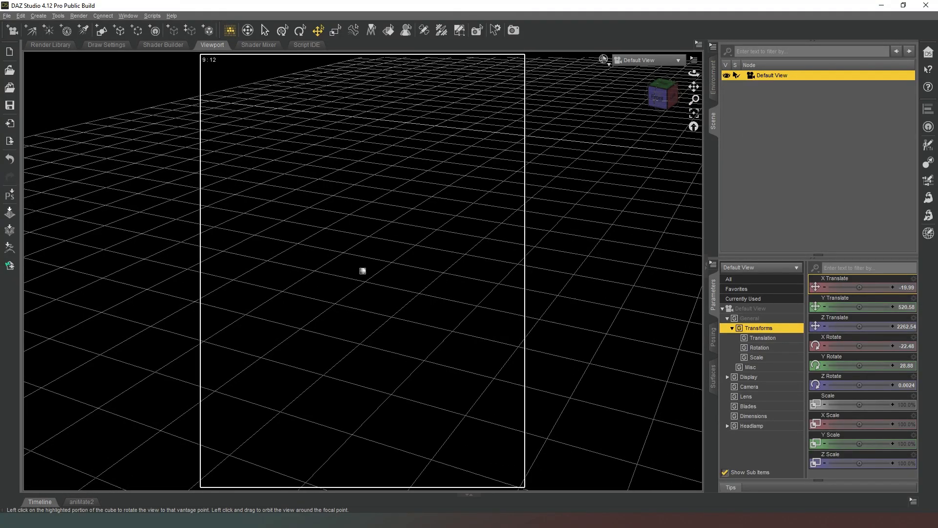
drag(362, 270, 656, 127)
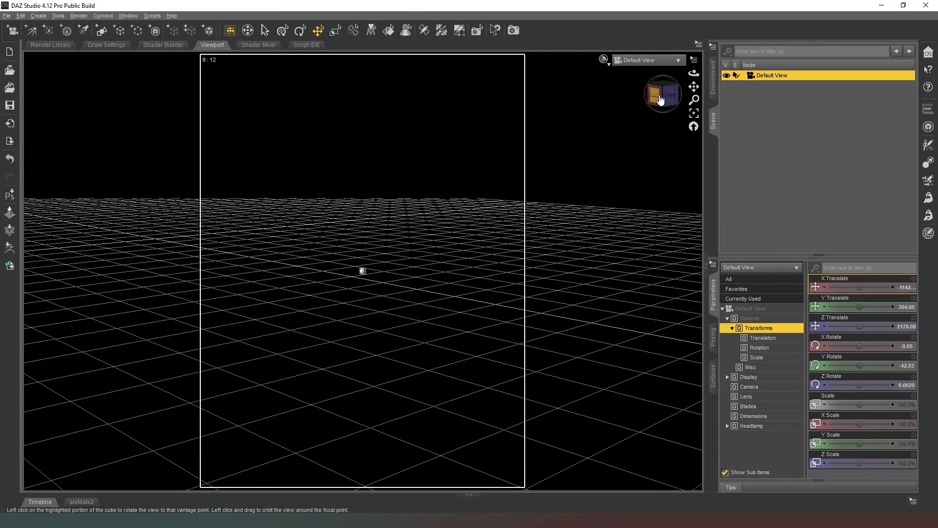
mouse_move(661, 93)
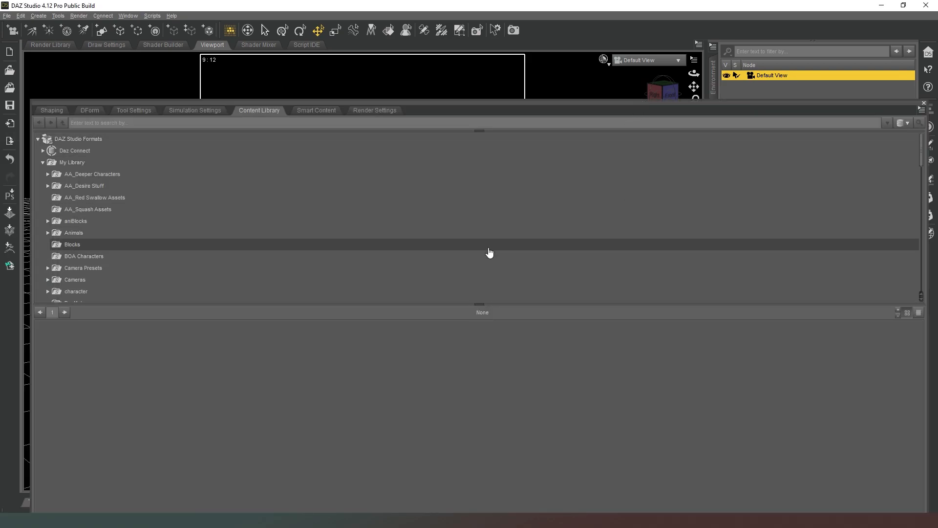
mouse_move(229, 185)
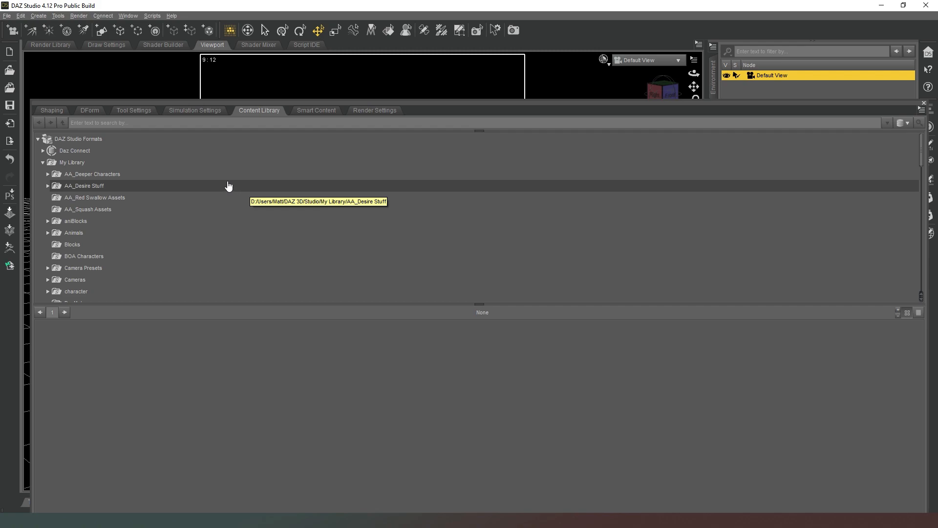
mouse_move(296, 139)
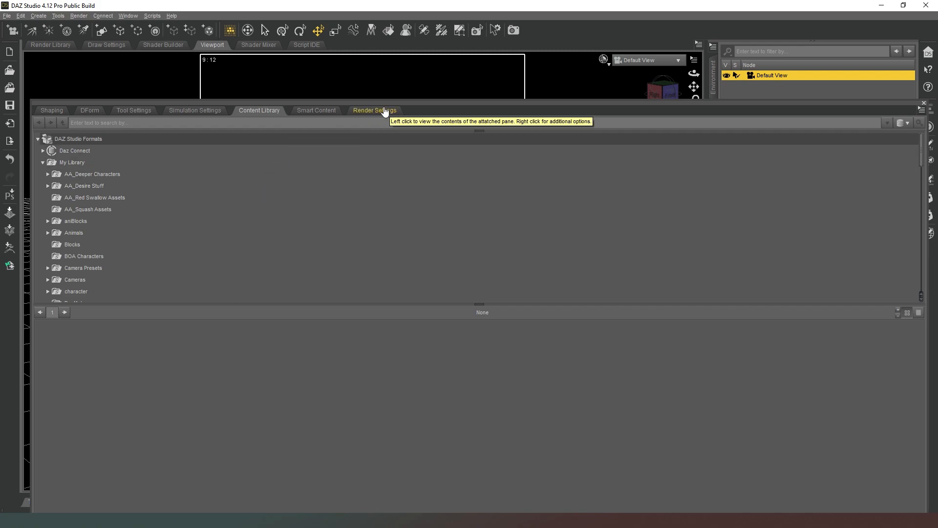
Switch from the Content Library to the Render Settings pane.
click(375, 110)
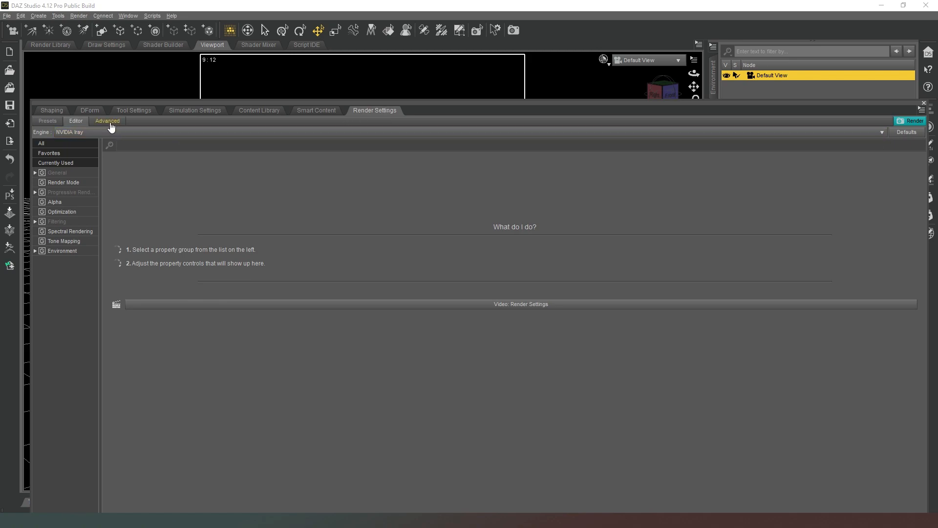
Review Iray texture compression thresholds (4000, 6000) and the GTX 1070 Ti device.
click(108, 120)
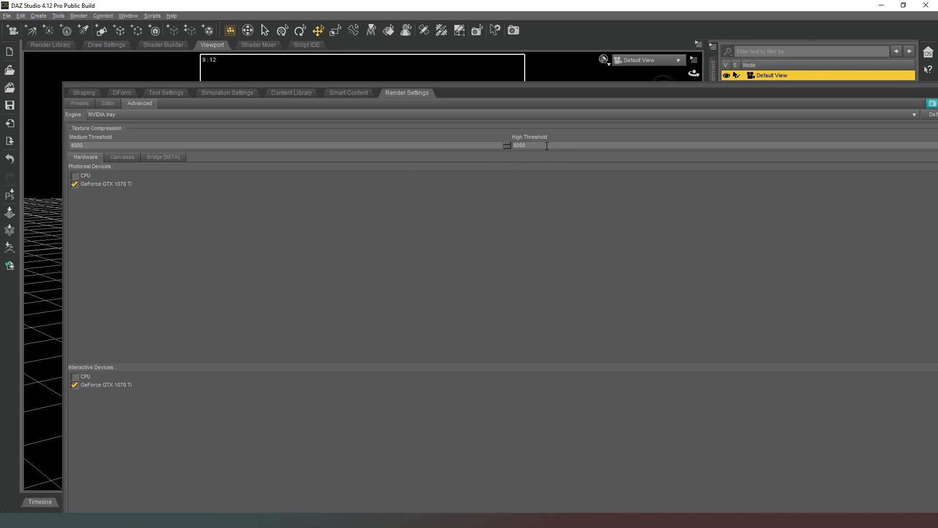
mouse_move(513, 156)
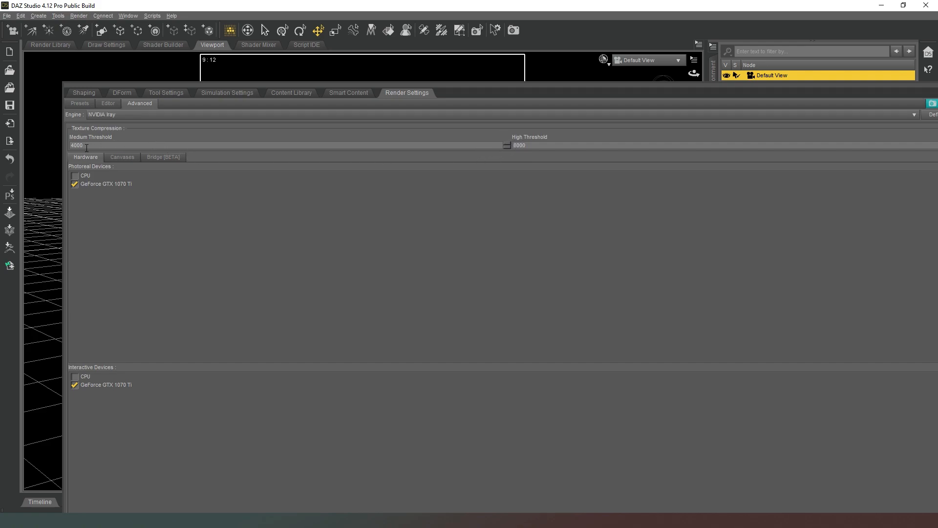
mouse_move(233, 134)
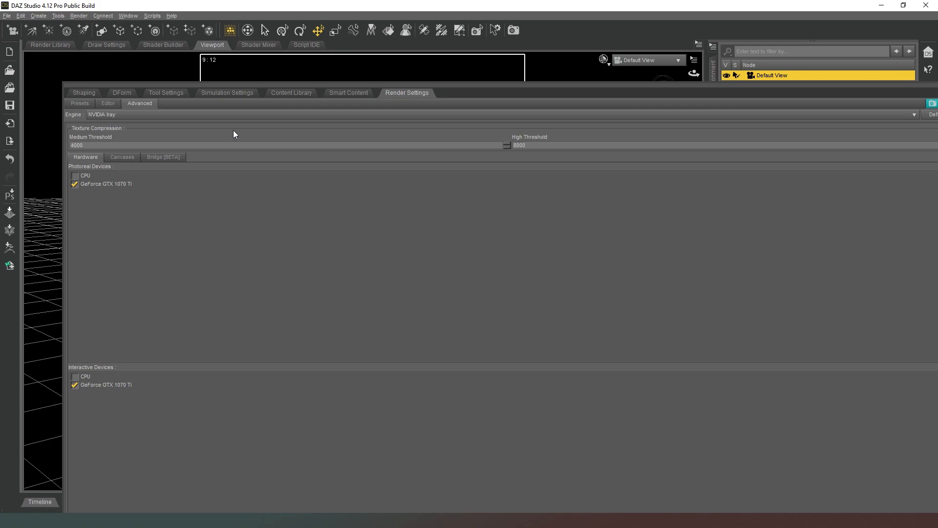
mouse_move(350, 155)
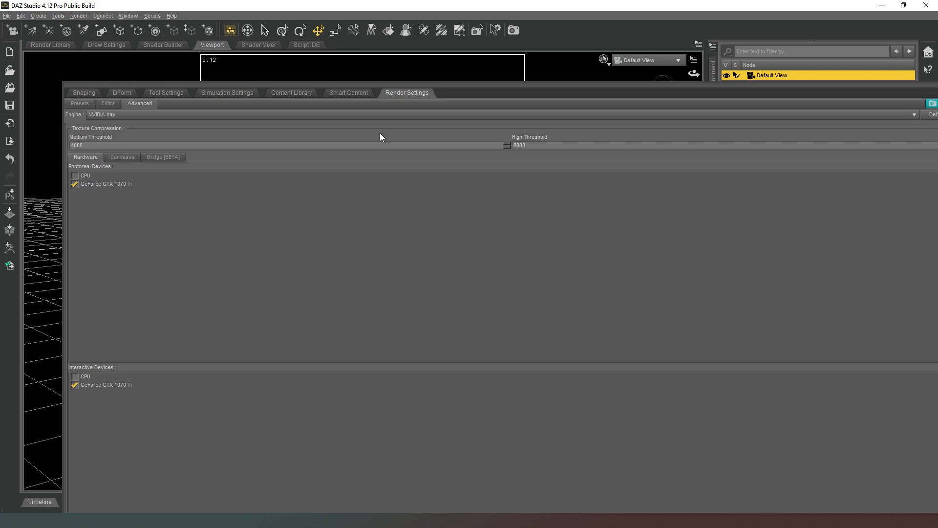
mouse_move(341, 138)
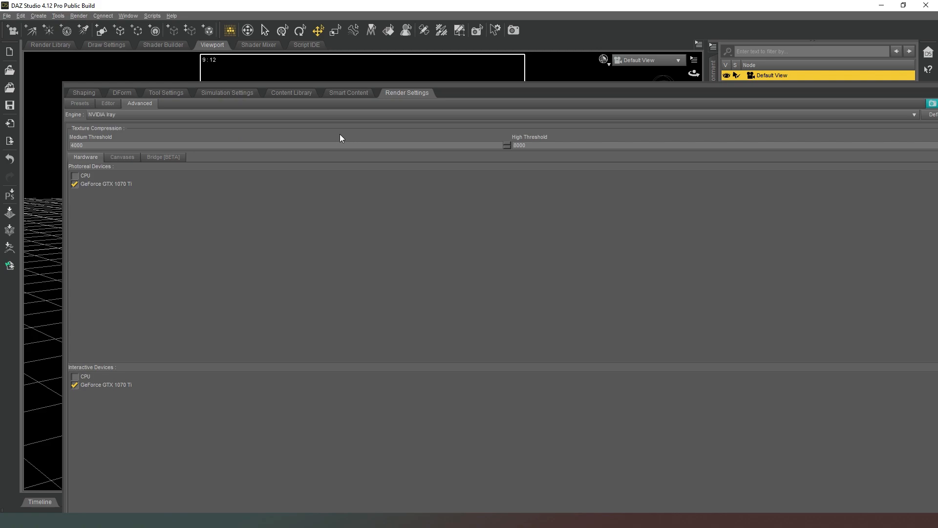
mouse_move(418, 131)
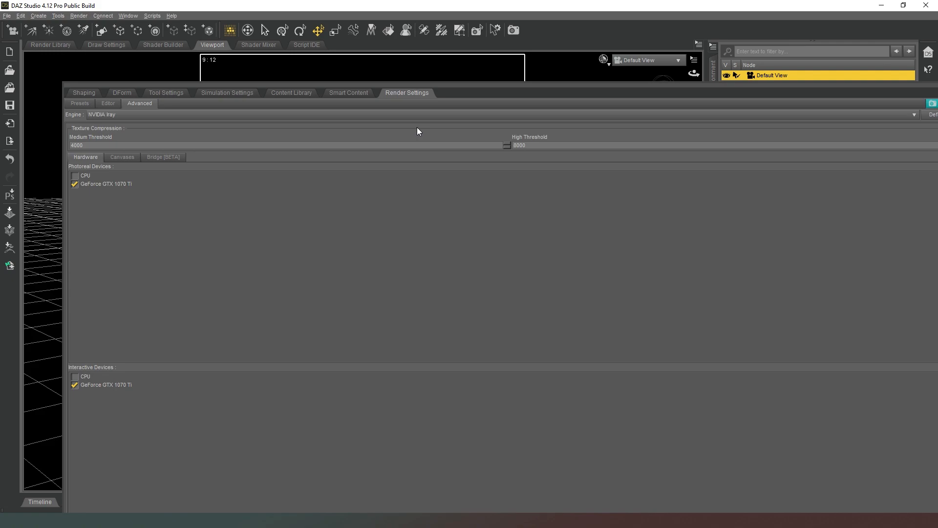
mouse_move(306, 135)
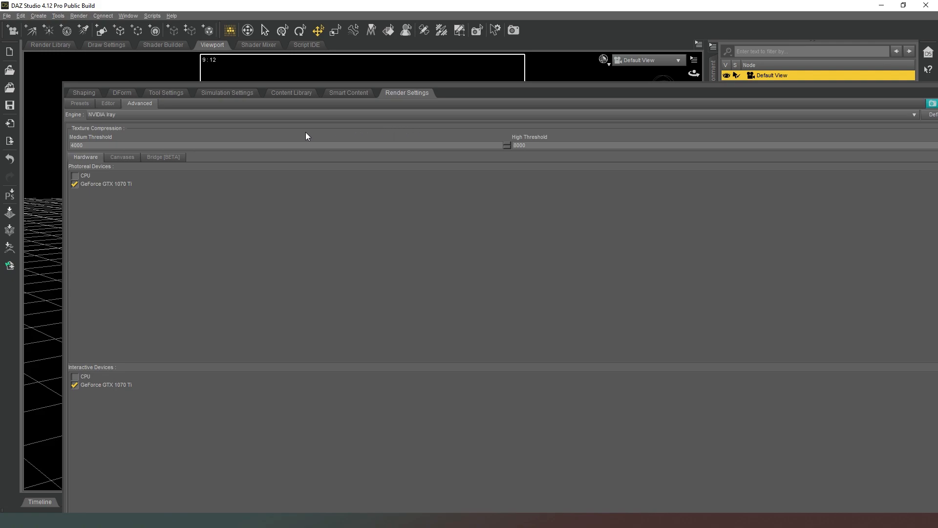
mouse_move(533, 142)
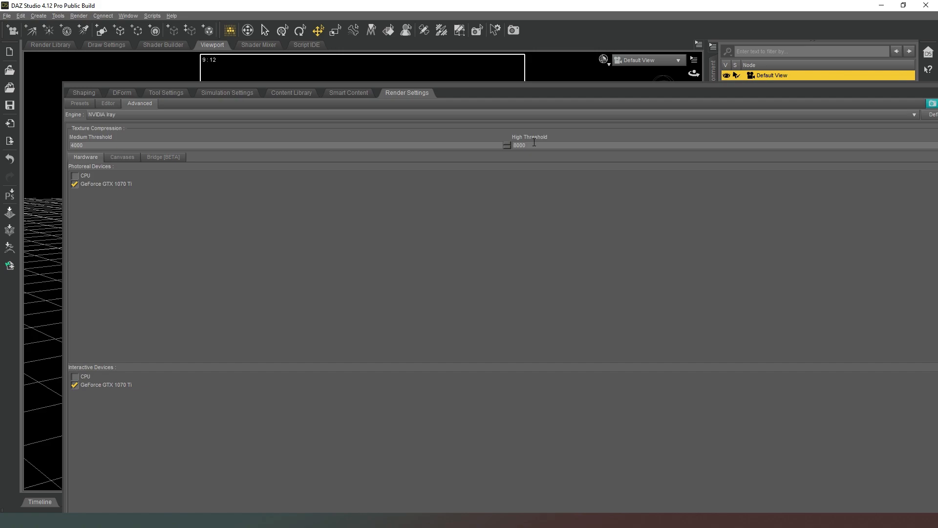
mouse_move(393, 141)
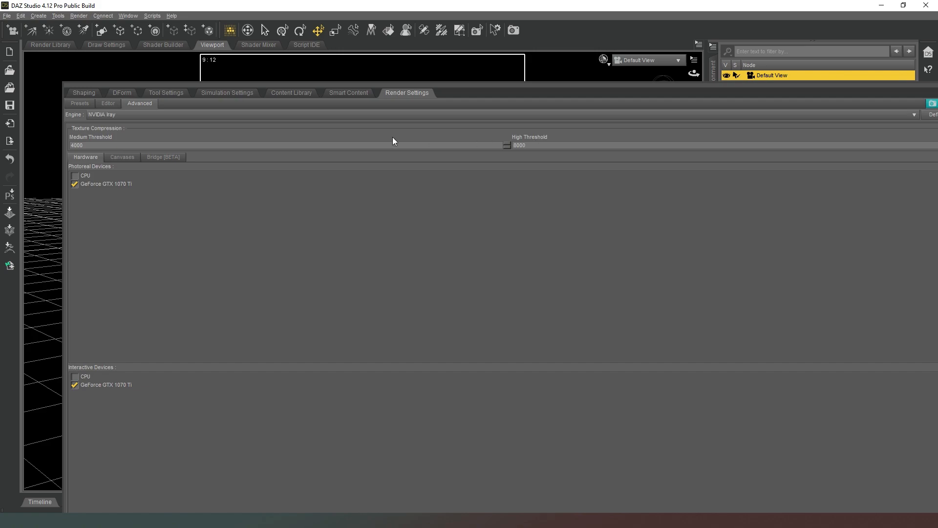
mouse_move(343, 141)
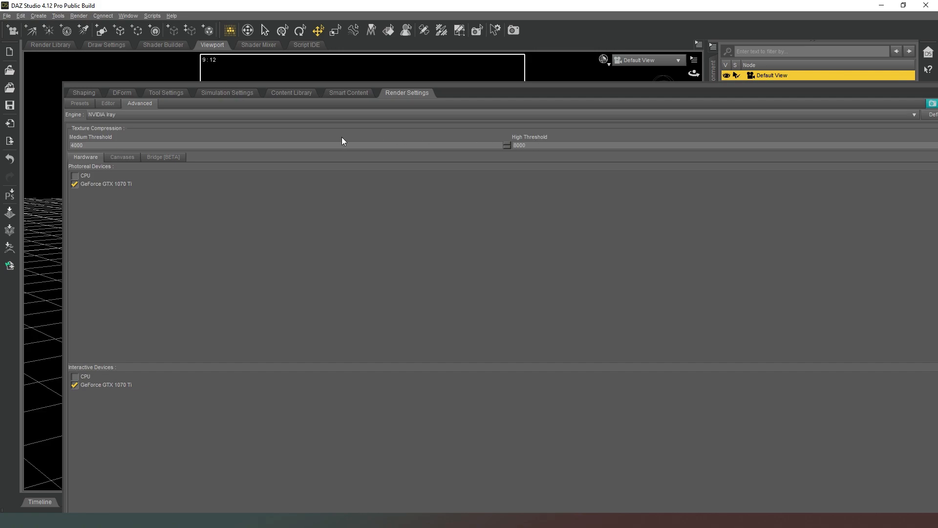
mouse_move(336, 141)
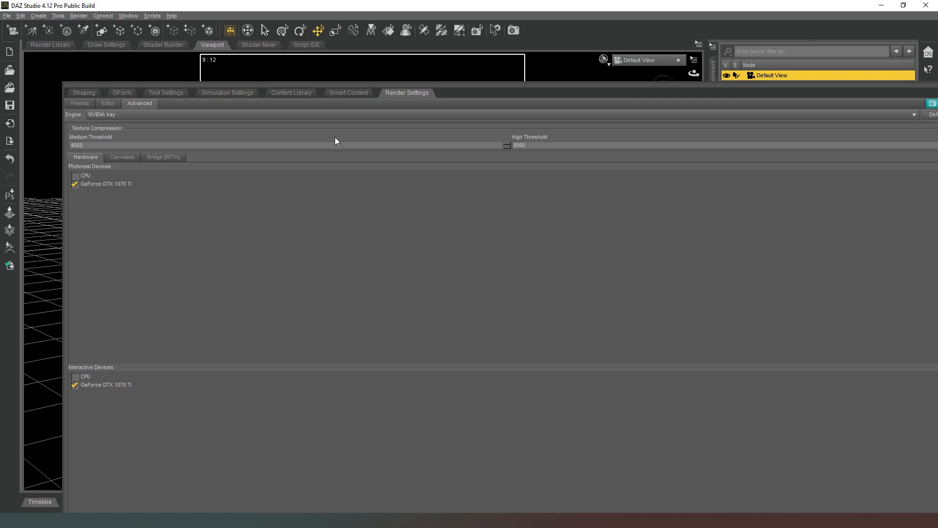
mouse_move(424, 131)
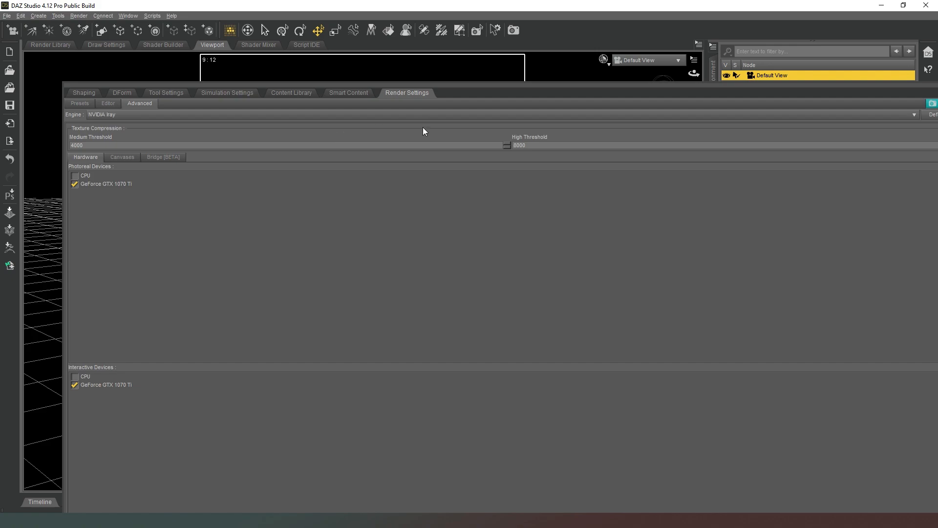
click(94, 145)
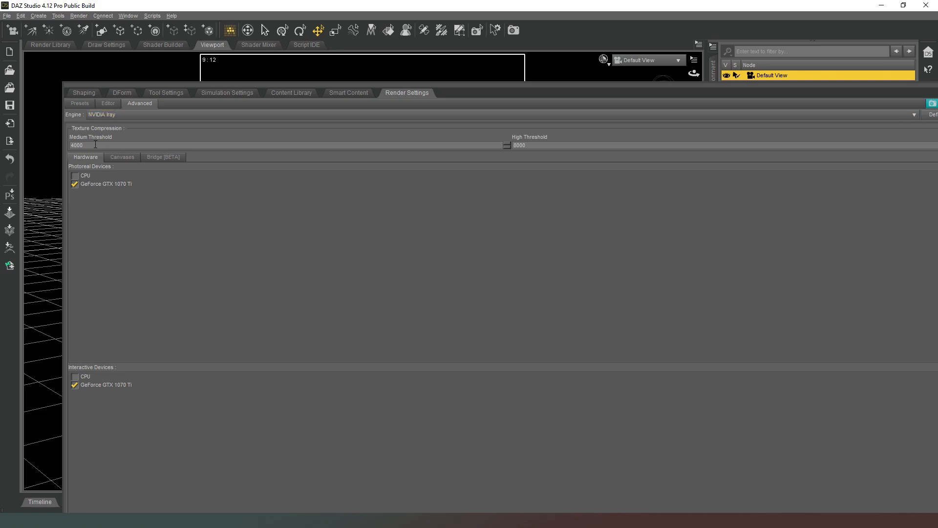
mouse_move(182, 140)
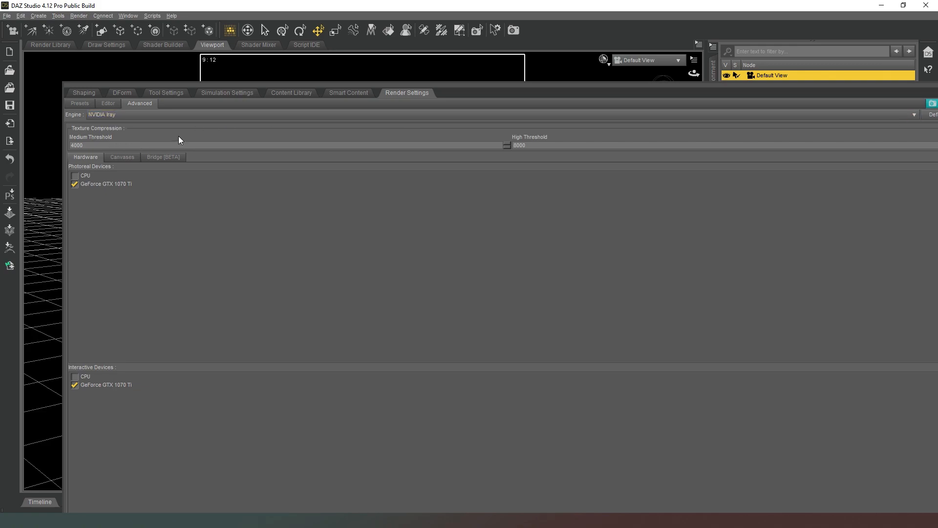
mouse_move(262, 138)
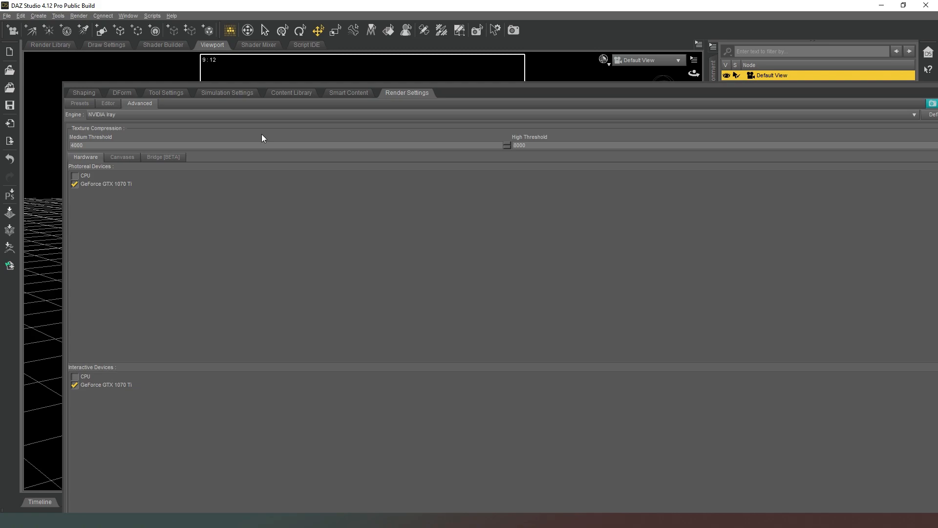
mouse_move(410, 132)
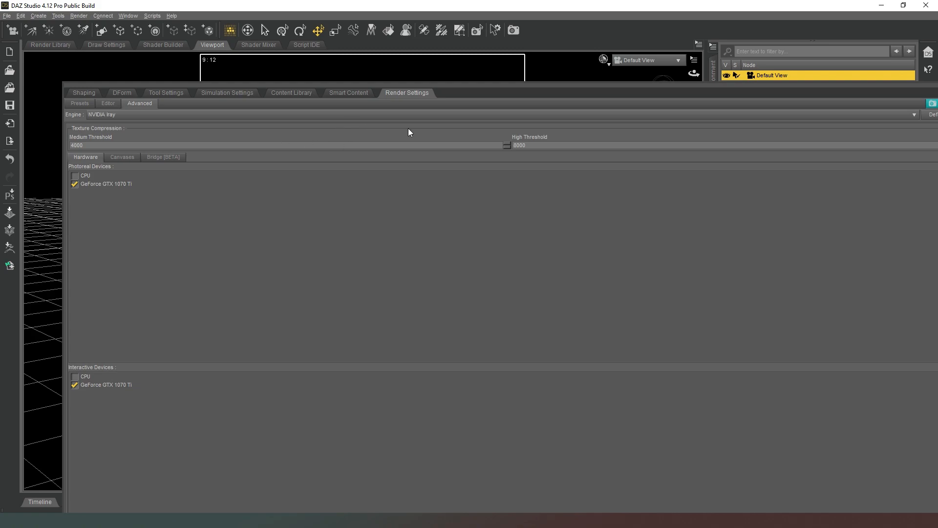
mouse_move(410, 133)
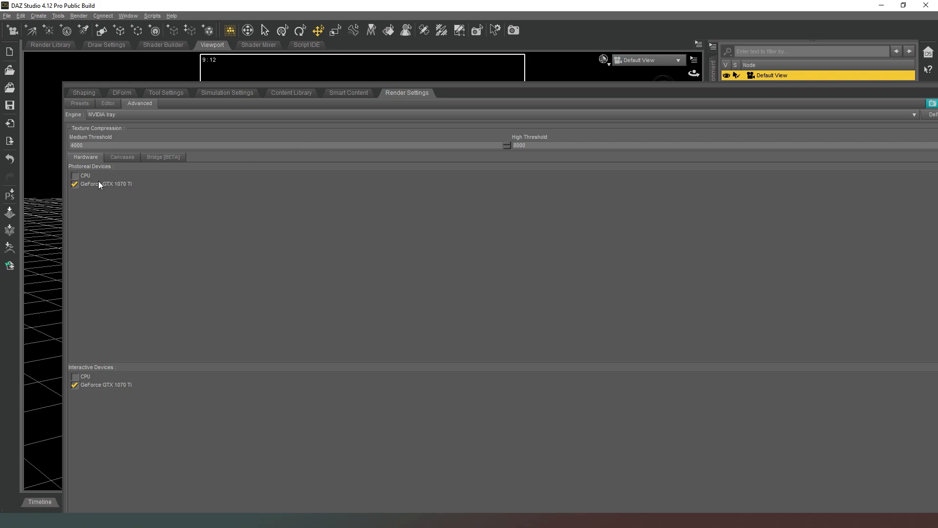
mouse_move(434, 133)
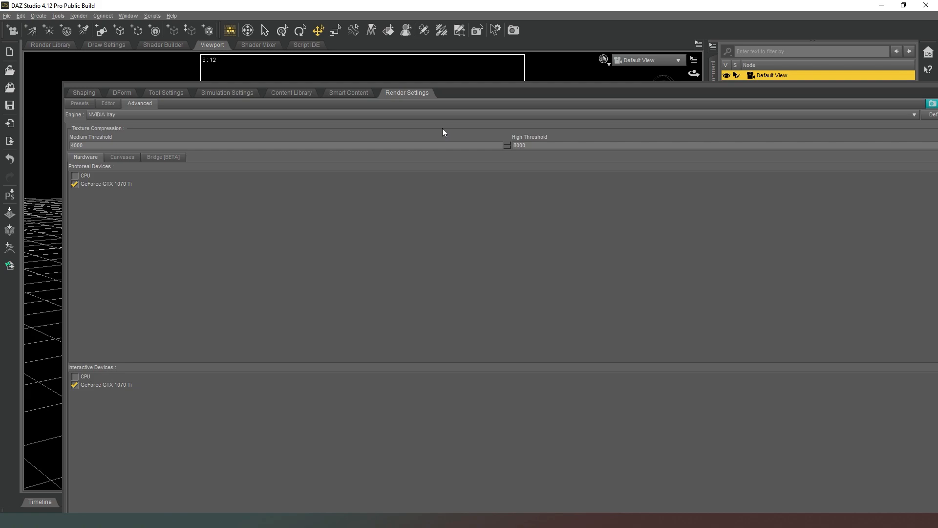
mouse_move(532, 134)
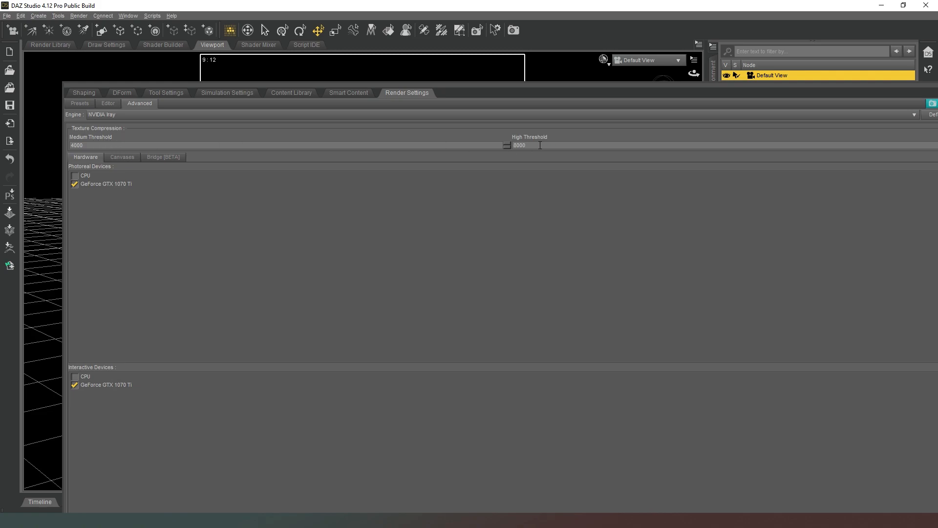
mouse_move(470, 158)
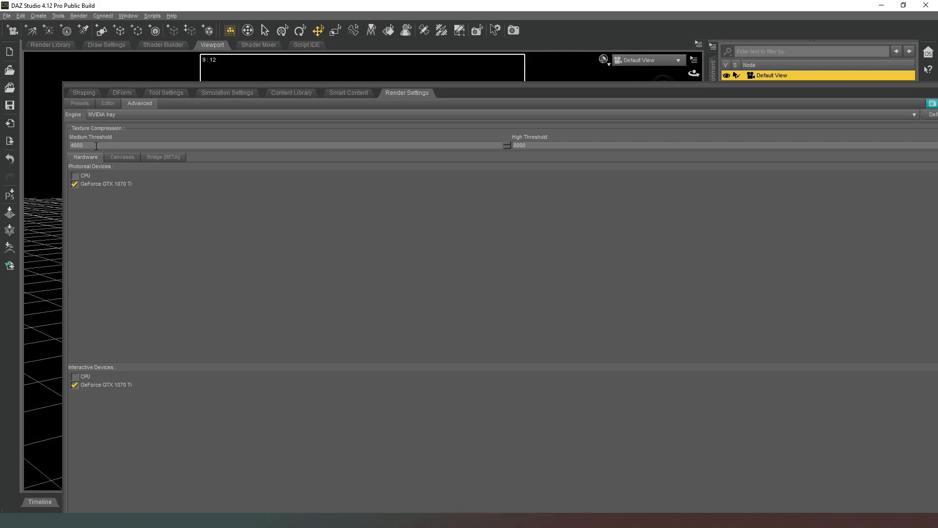
mouse_move(171, 157)
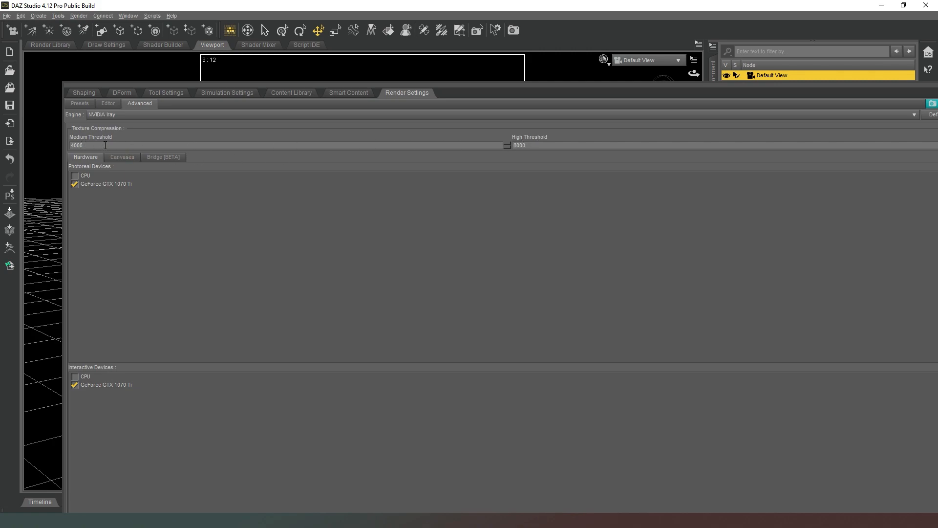
mouse_move(385, 150)
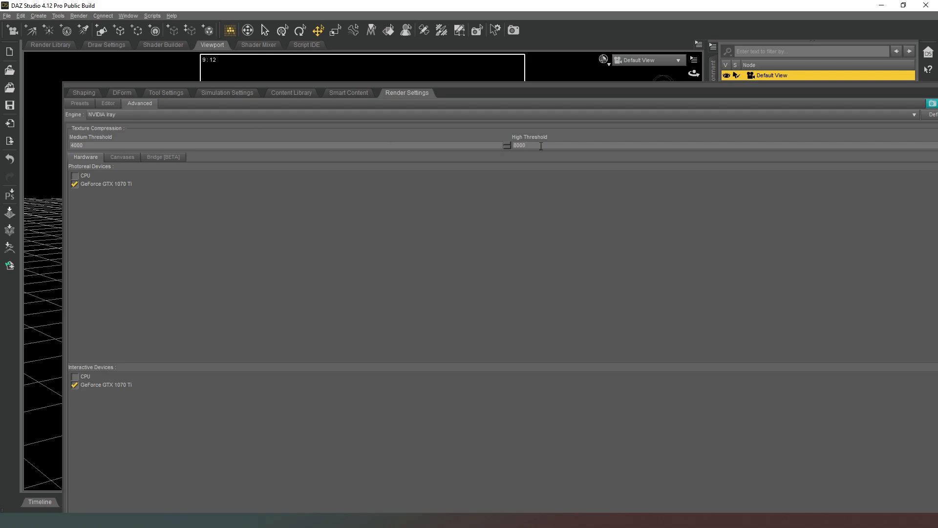
mouse_move(376, 141)
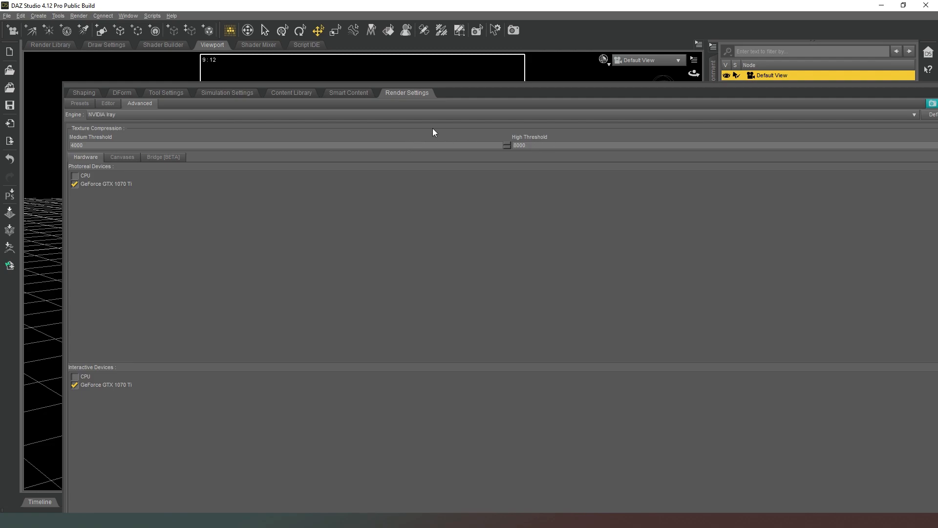
mouse_move(529, 85)
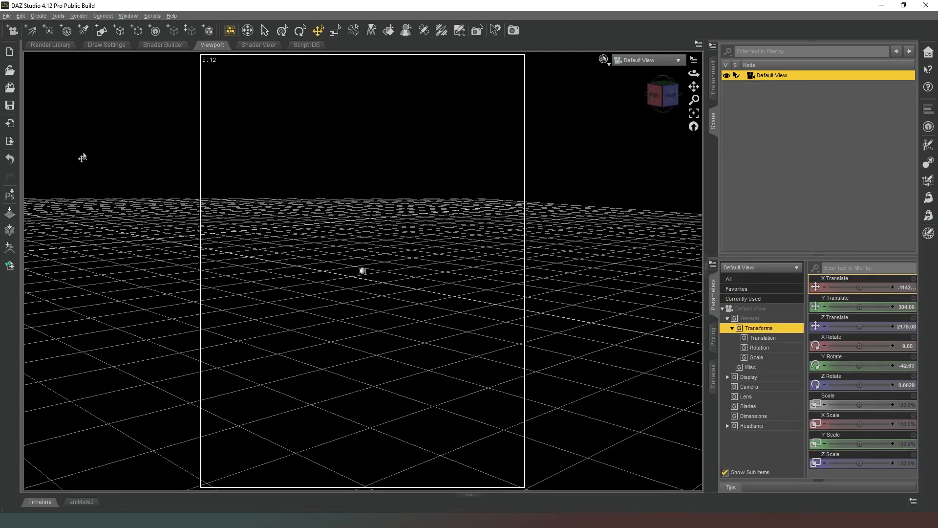
mouse_move(145, 169)
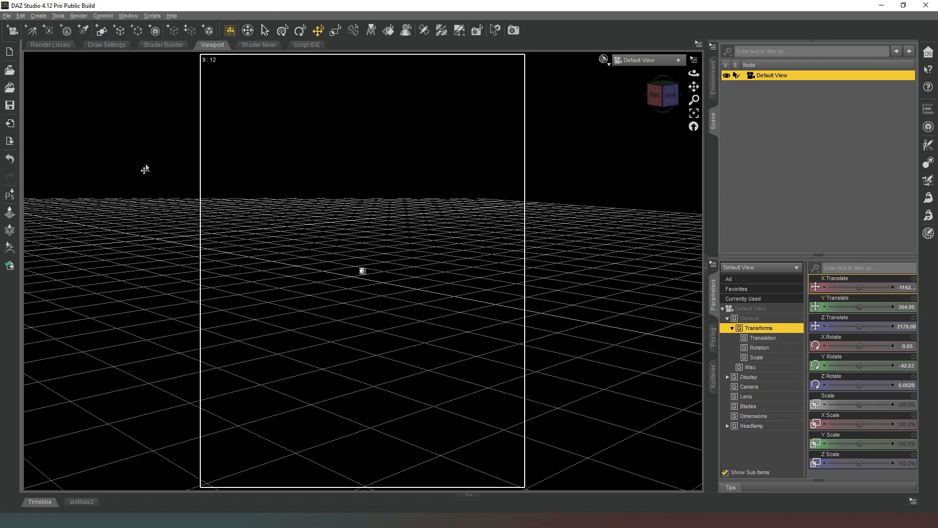